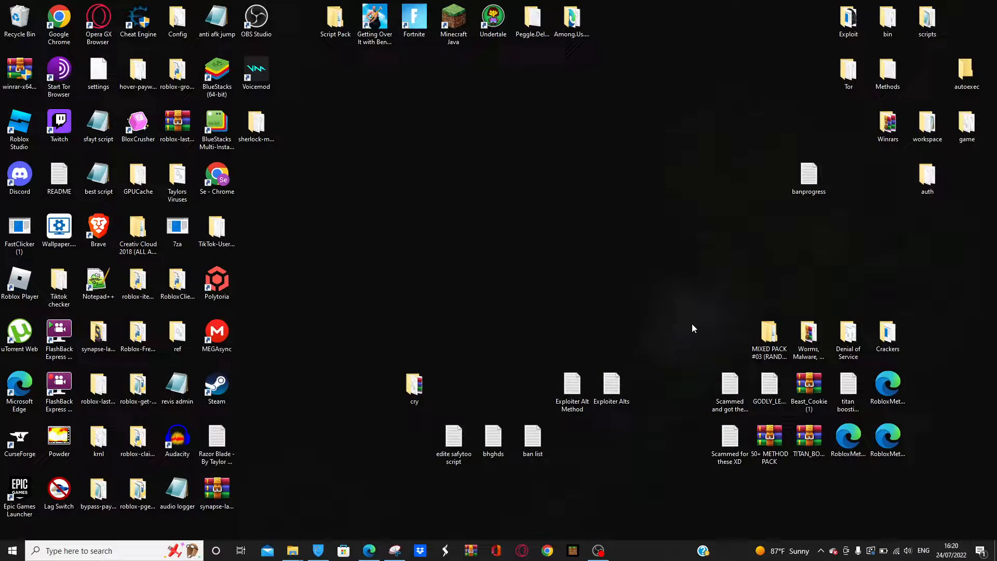
# Step: Search 'cmd' from the taskbar and launch the Command Prompt app
pyautogui.click(641, 318)
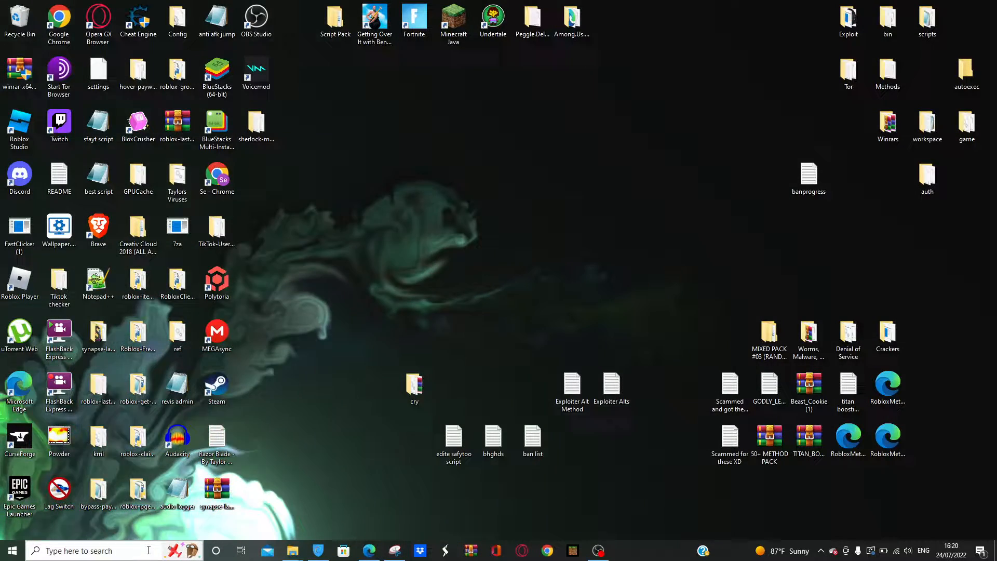
pyautogui.write('cmd')
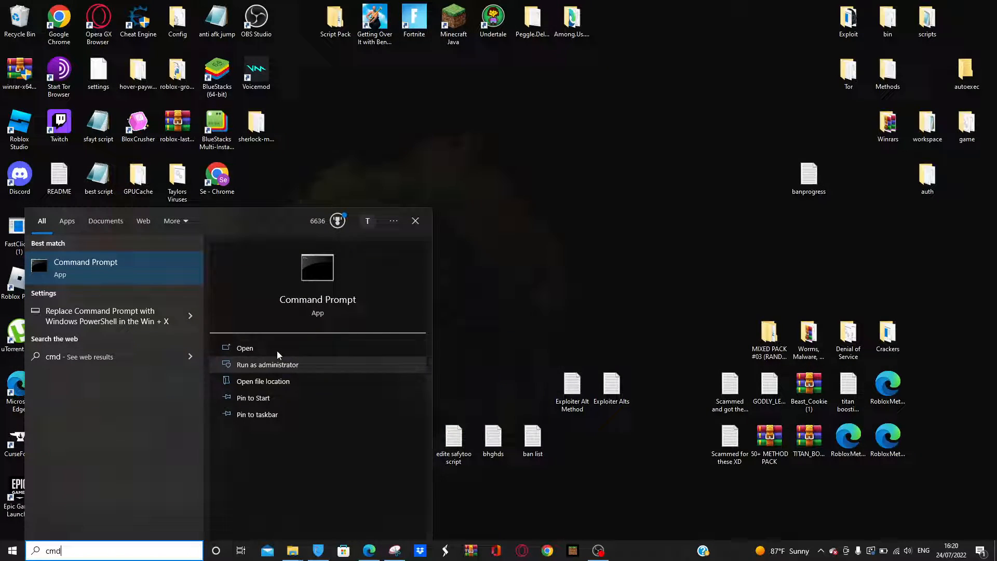
pyautogui.click(244, 348)
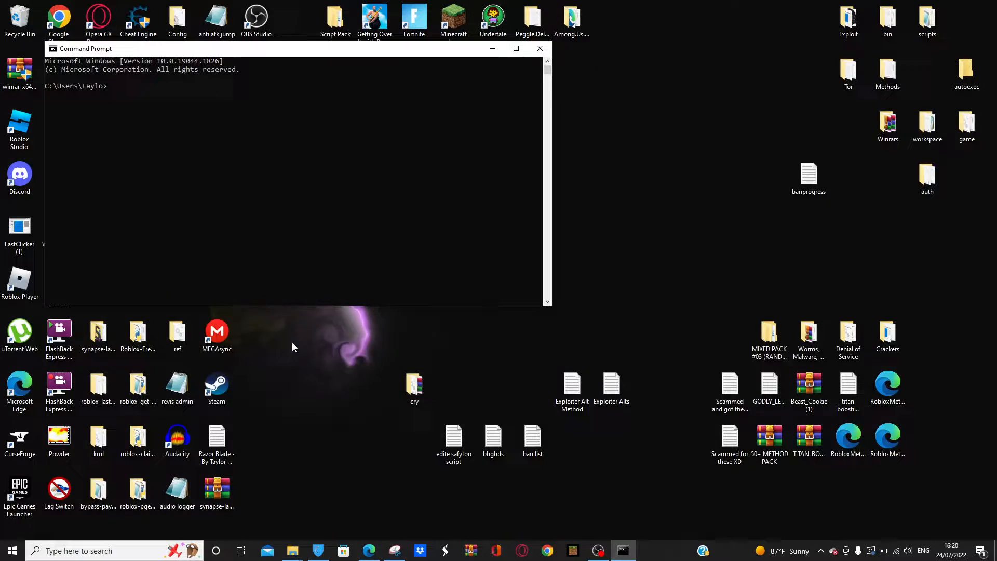